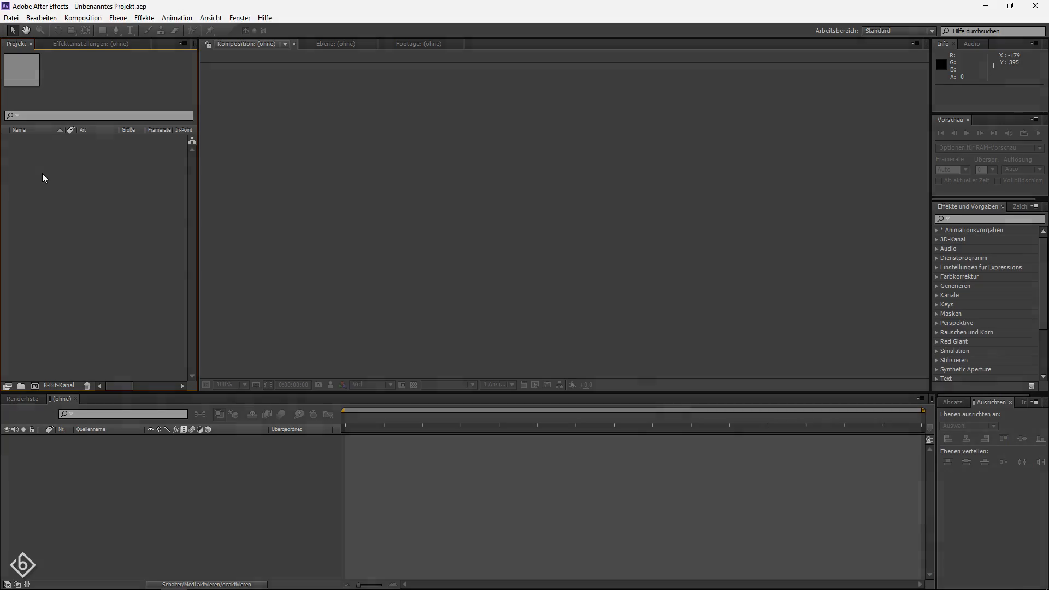
Bring up the Import File dialog on the Footage folder with both car clips.
{"action": "left_click", "coordinate": [11, 17]}
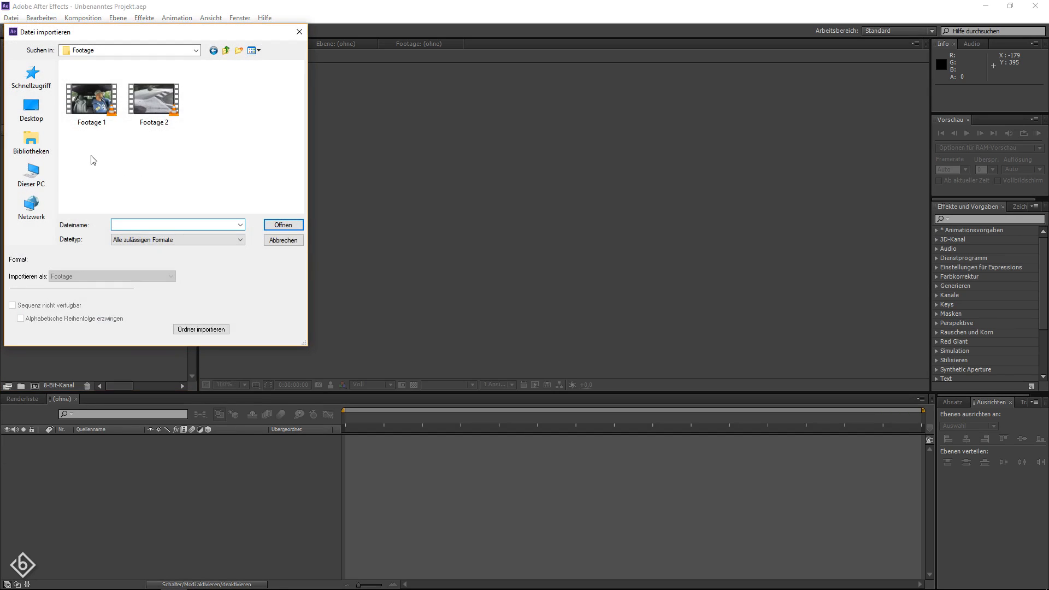
Import both clips, build a composition from Footage 1.MP4 and add Footage 2.avi beneath it.
{"action": "left_click", "coordinate": [282, 224]}
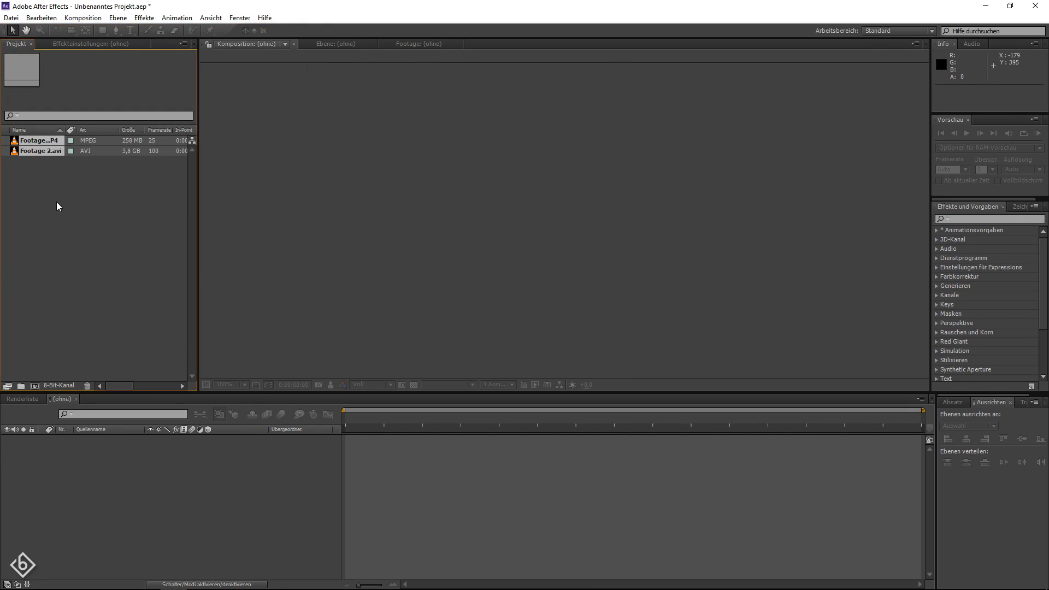
{"action": "left_click", "coordinate": [39, 139]}
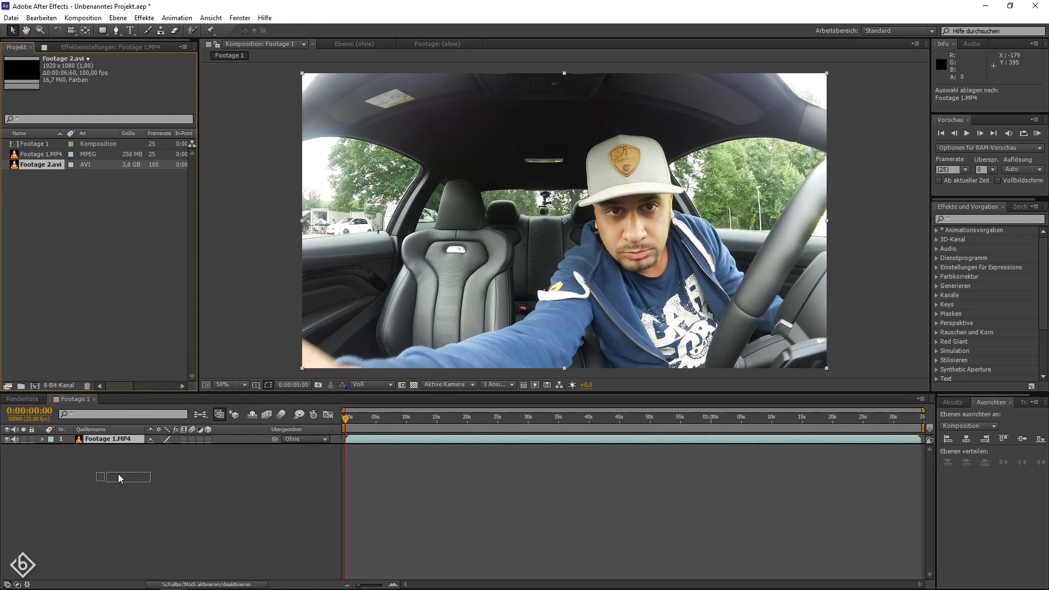
{"action": "left_click_drag", "start_coordinate": [41, 163], "coordinate": [362, 448]}
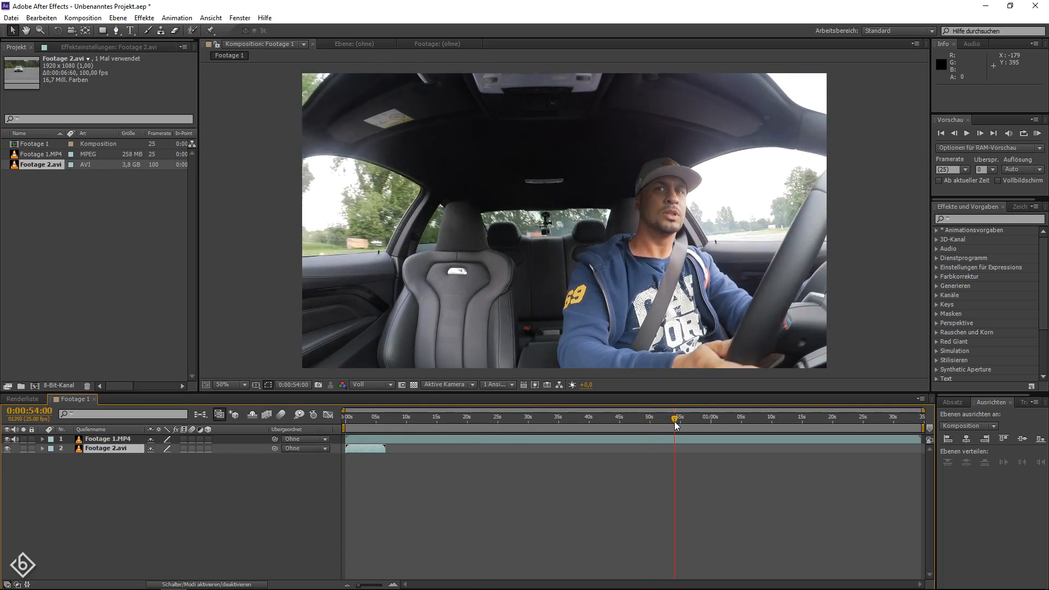
Shift Footage 2.avi so it starts at about 0:00:59:10.
{"action": "left_click", "coordinate": [696, 416]}
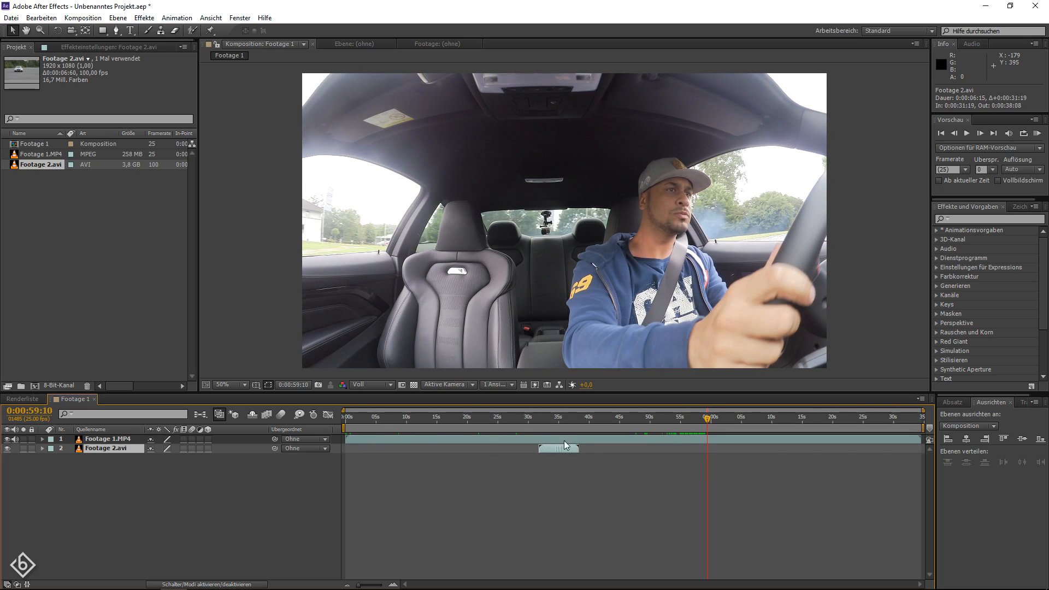
{"action": "left_click_drag", "start_coordinate": [558, 447], "coordinate": [728, 451]}
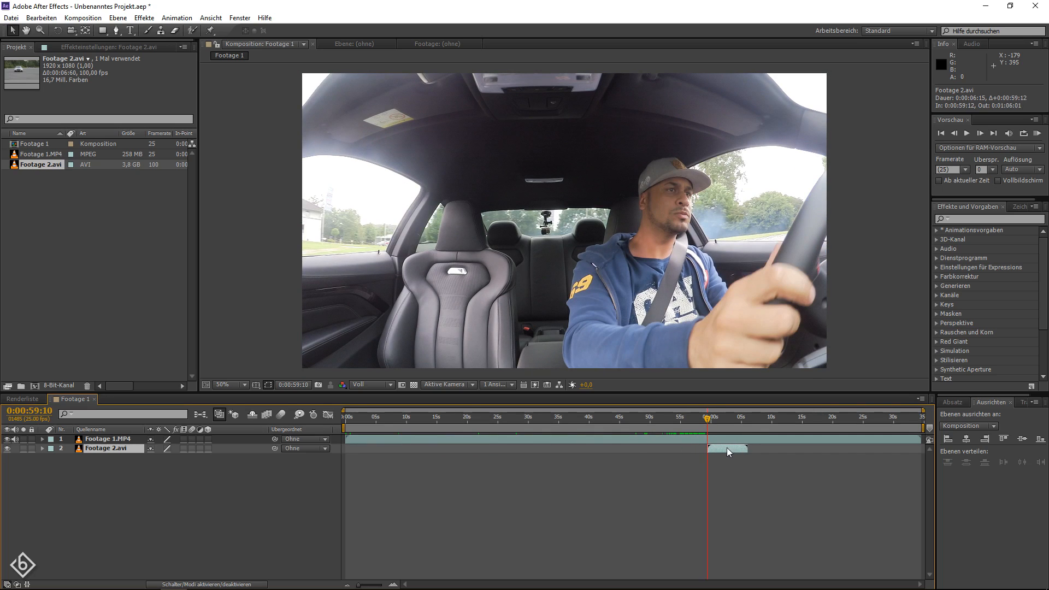
{"action": "left_click", "coordinate": [111, 439]}
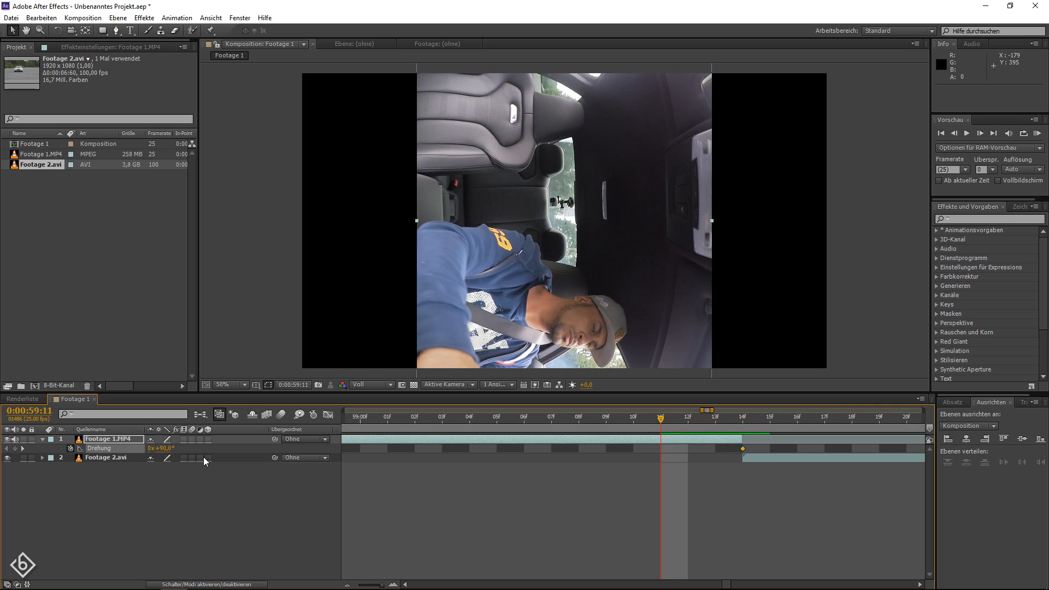
Move the current time to the frame where Footage 2.avi begins.
{"action": "key", "text": "pageup"}
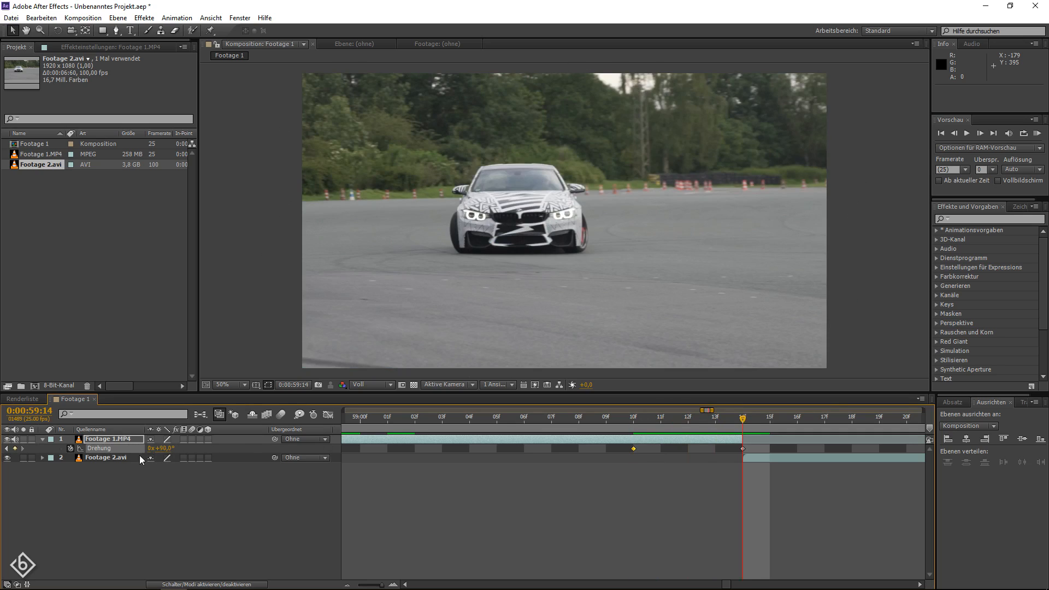
Keyframe Footage 2.avi's Rotation from -90° at its first frame to 0° a few frames later.
{"action": "left_click", "coordinate": [106, 458]}
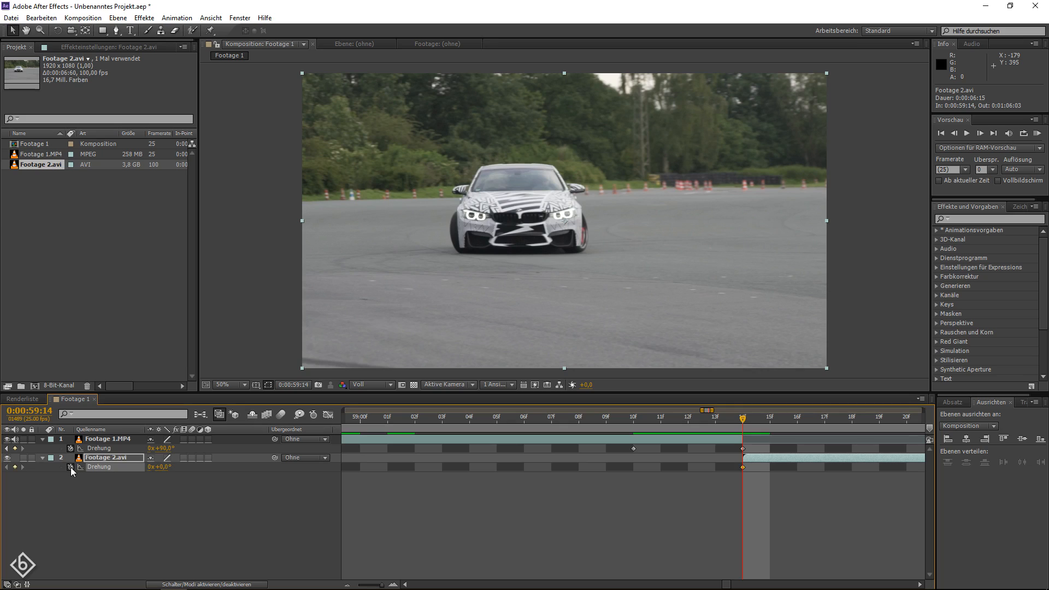
{"action": "double_click", "coordinate": [158, 467]}
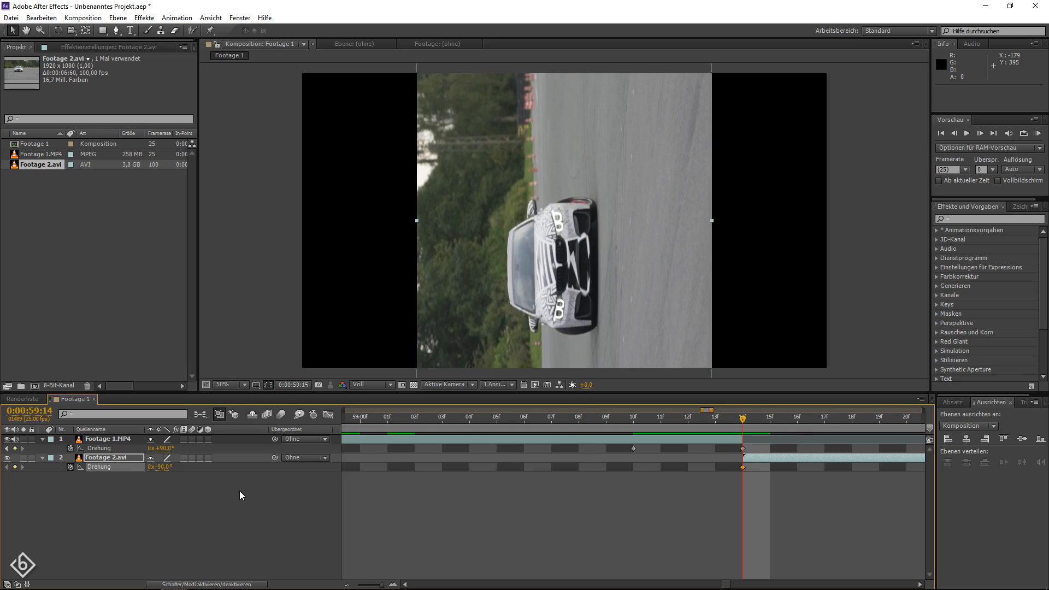
{"action": "key", "text": "PageDown"}
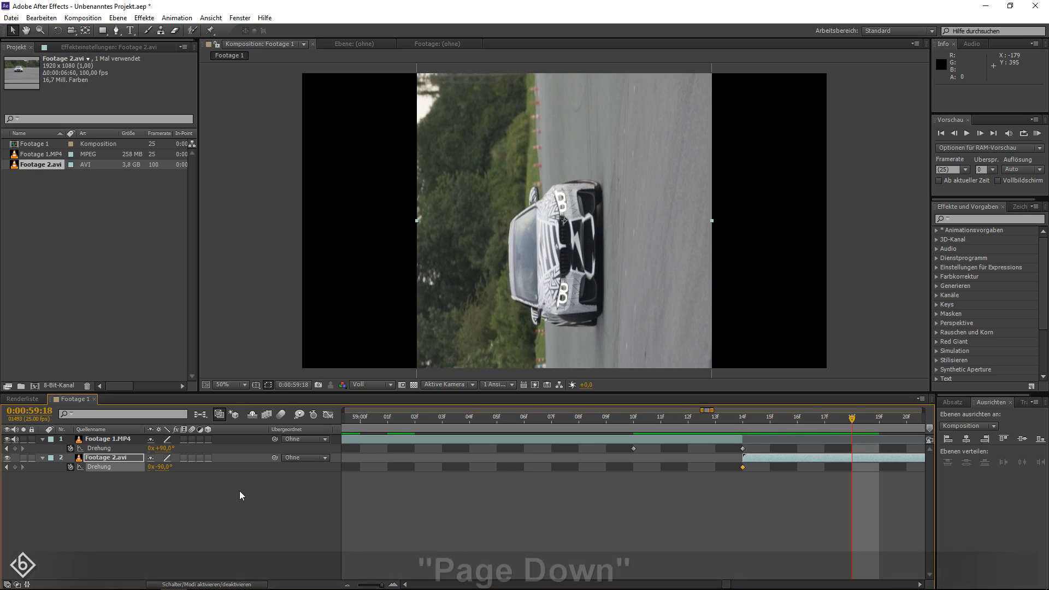
{"action": "double_click", "coordinate": [160, 467]}
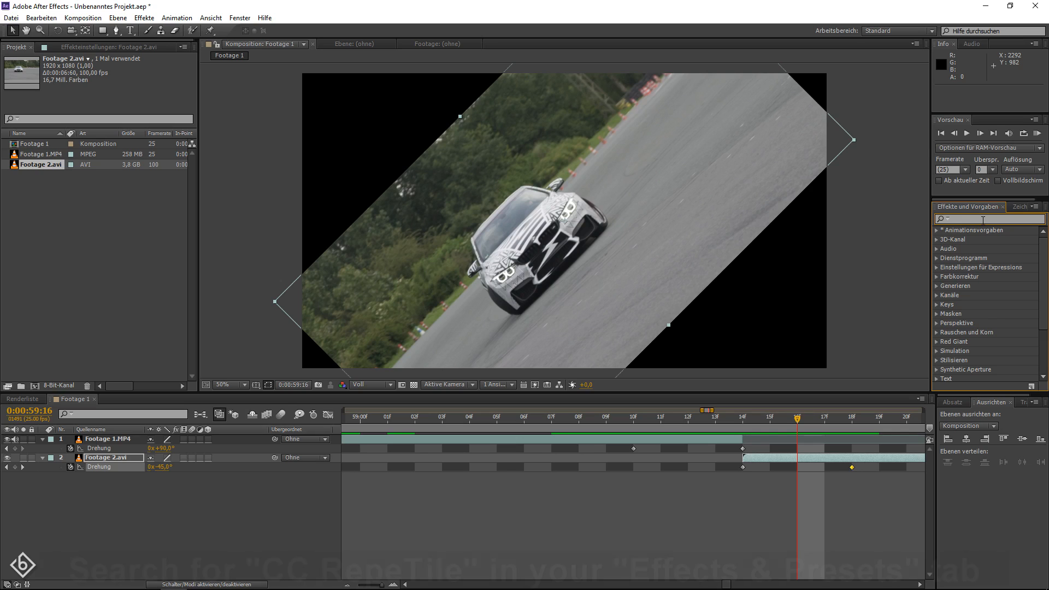
Find CC RepeTile via 'rep' and apply it to both clips.
{"action": "type", "text": "rep"}
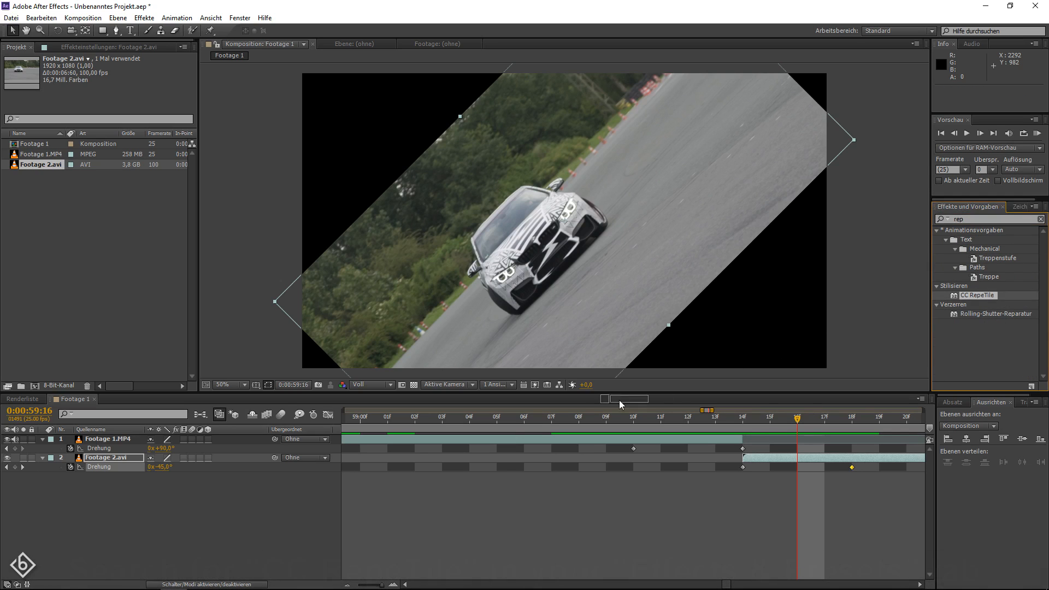
{"action": "left_click", "coordinate": [110, 439]}
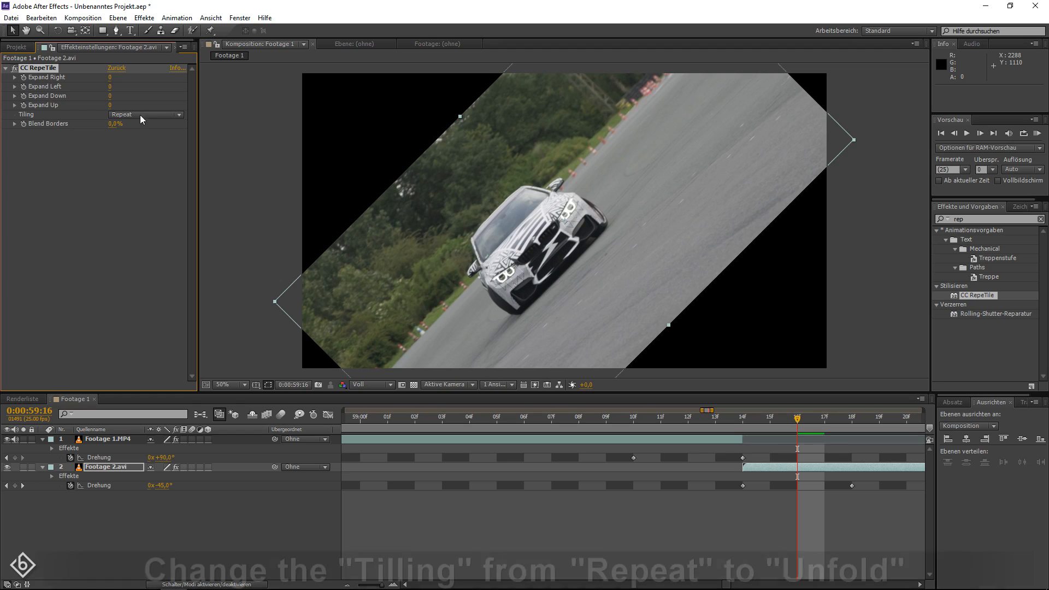
Switch CC RepeTile's Tiling mode from Repeat to Unfold.
{"action": "left_click", "coordinate": [144, 114]}
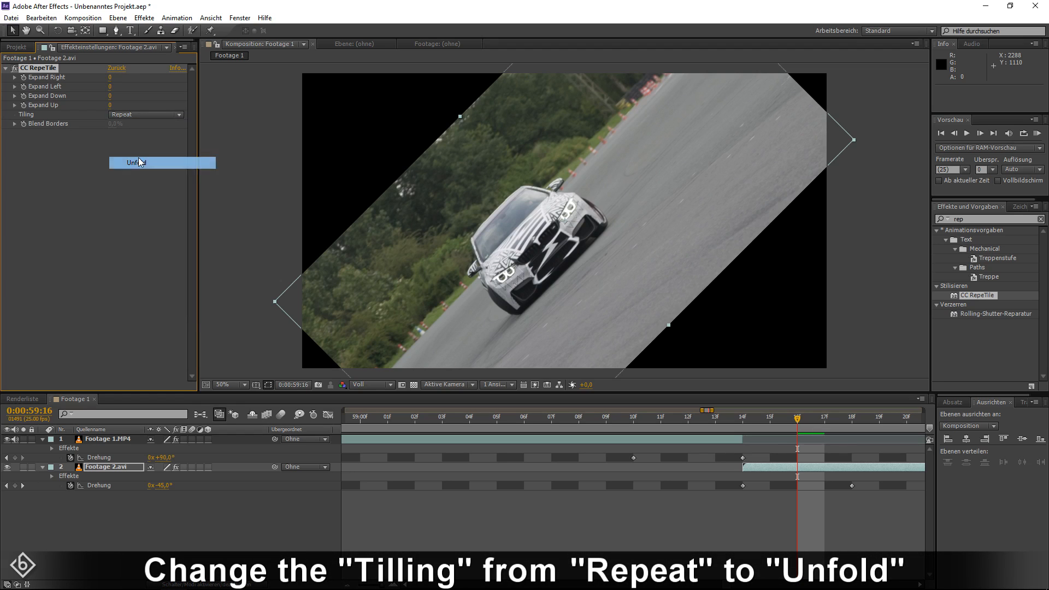
{"action": "left_click", "coordinate": [135, 163]}
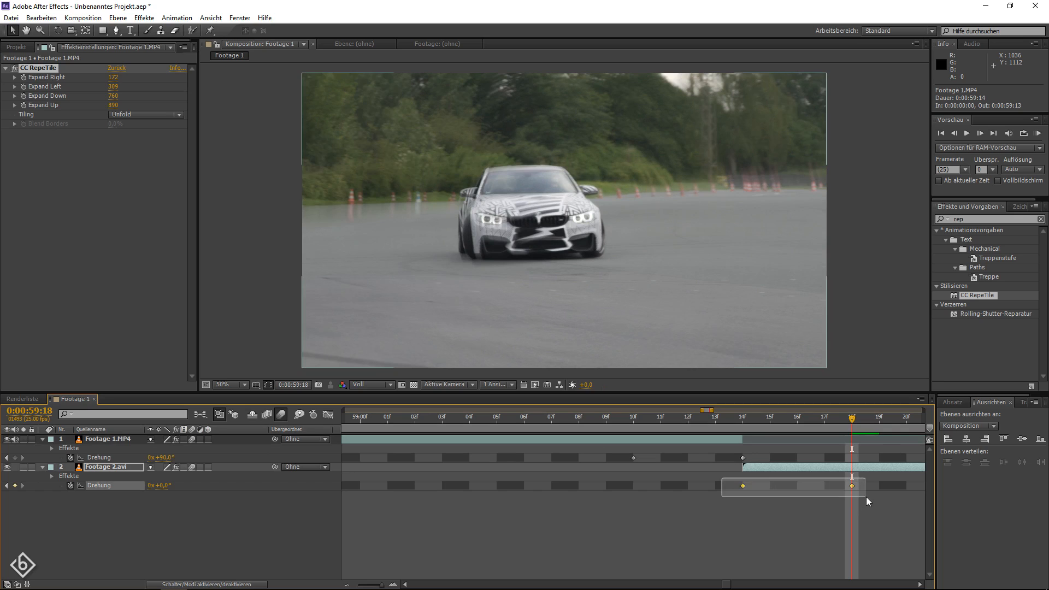
Move Footage 2's rotation keyframes a frame earlier and scrub to preview the blurred spin.
{"action": "left_click", "coordinate": [113, 467]}
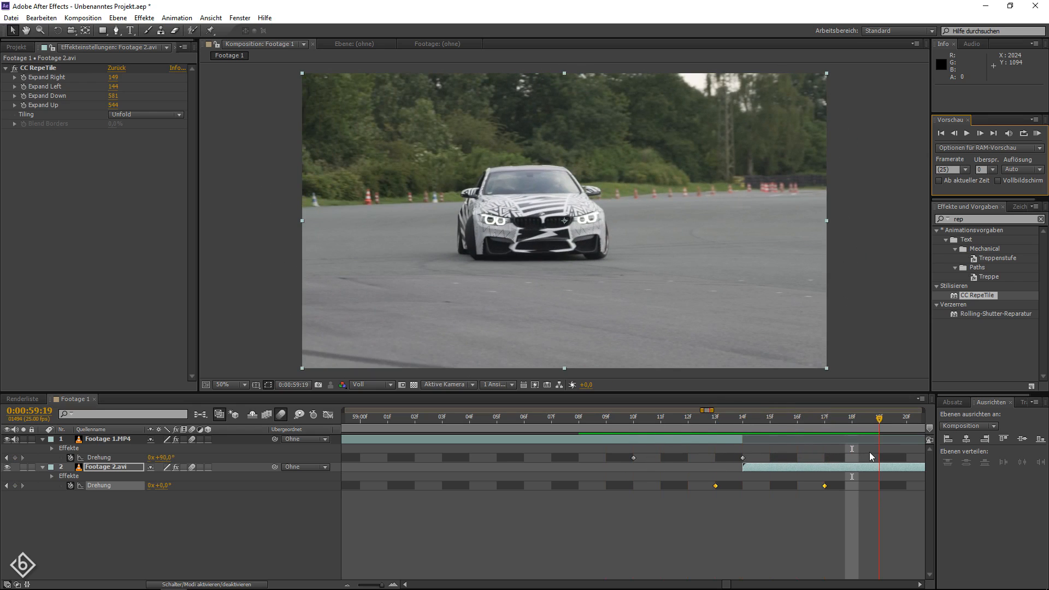
{"action": "left_click_drag", "start_coordinate": [878, 417], "coordinate": [826, 416]}
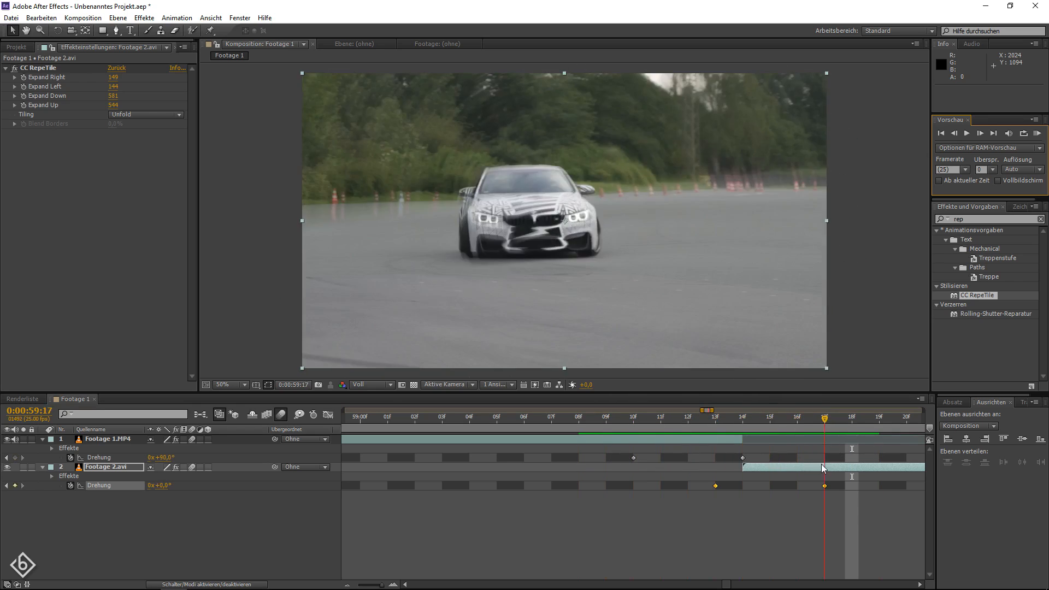